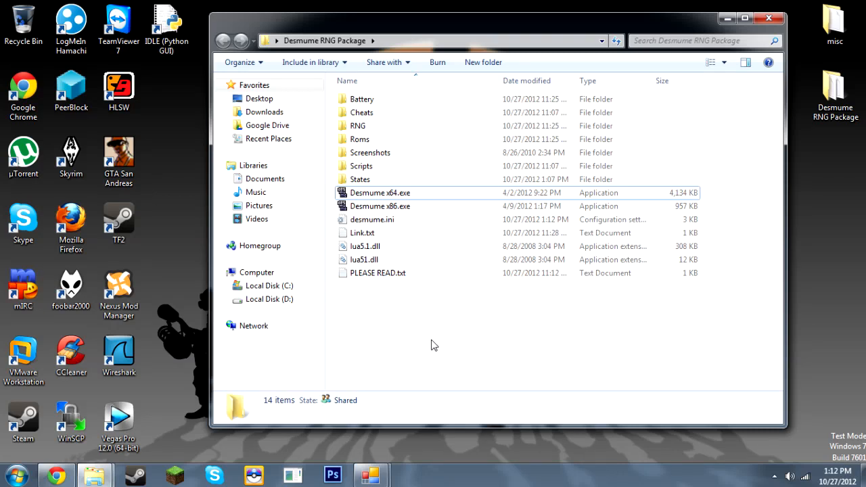
mouse_move(414, 341)
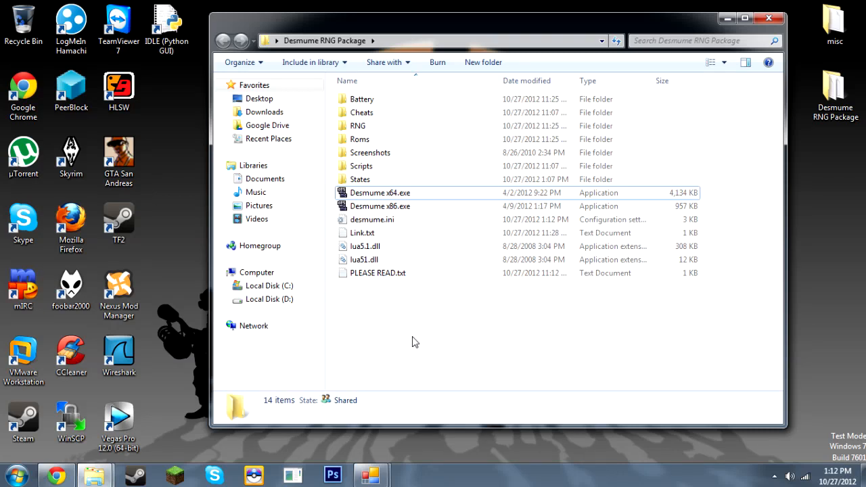
mouse_move(390, 338)
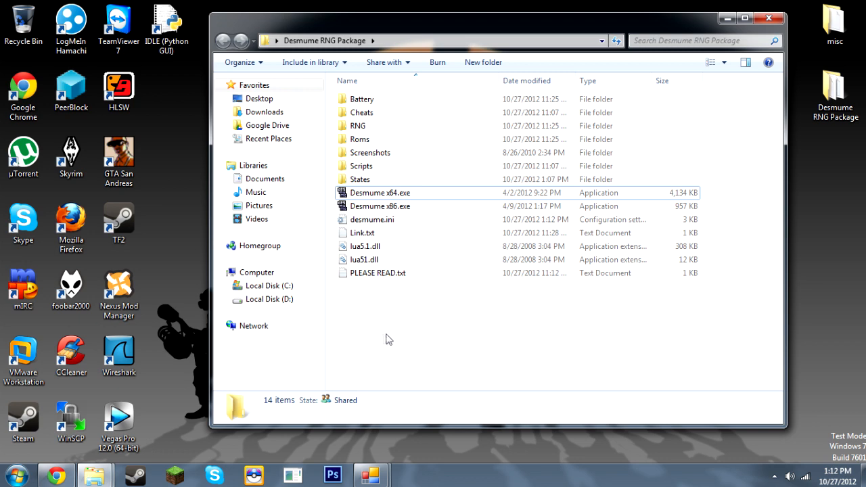
mouse_move(350, 328)
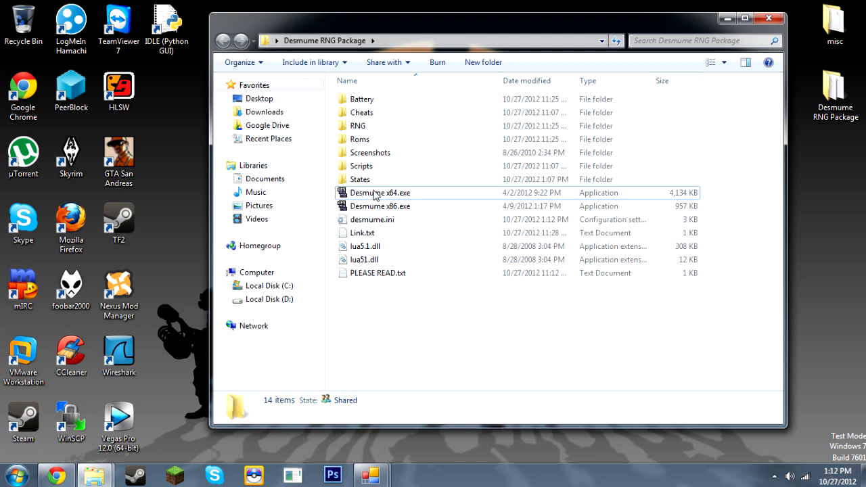
Launch Desmume x64.exe and load Pokemon HeartGold.nds from the Recent ROM list
double_click(378, 193)
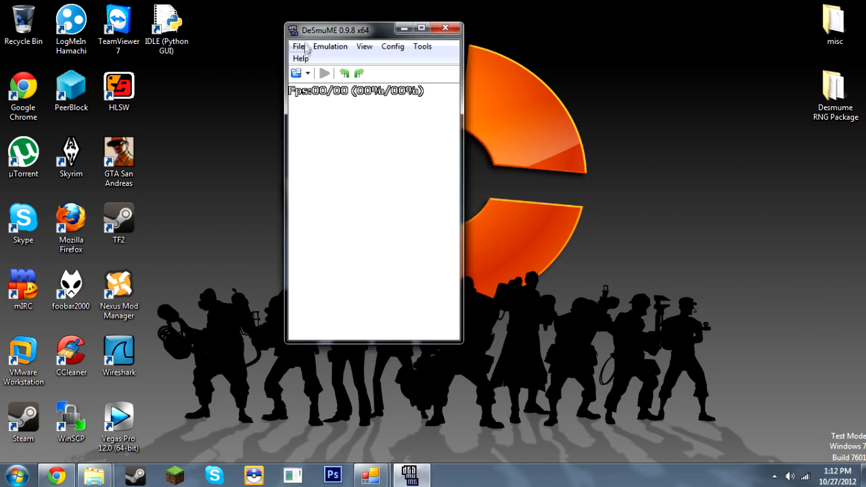
left_click(298, 46)
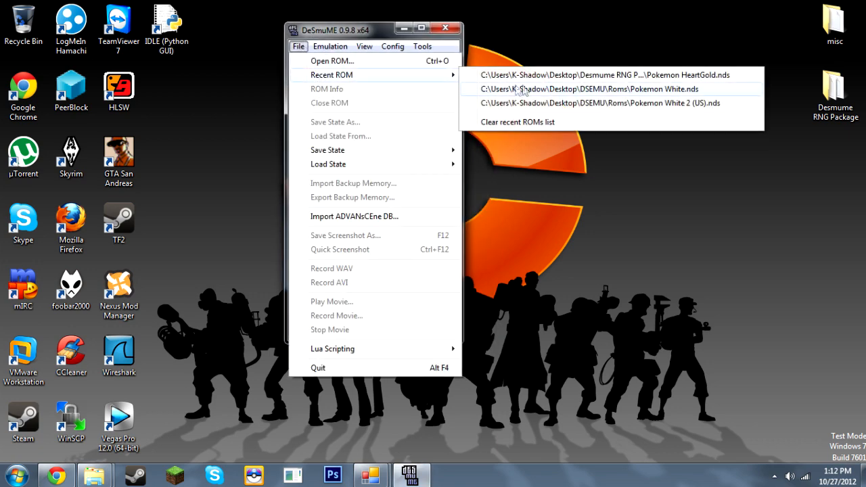
mouse_move(616, 89)
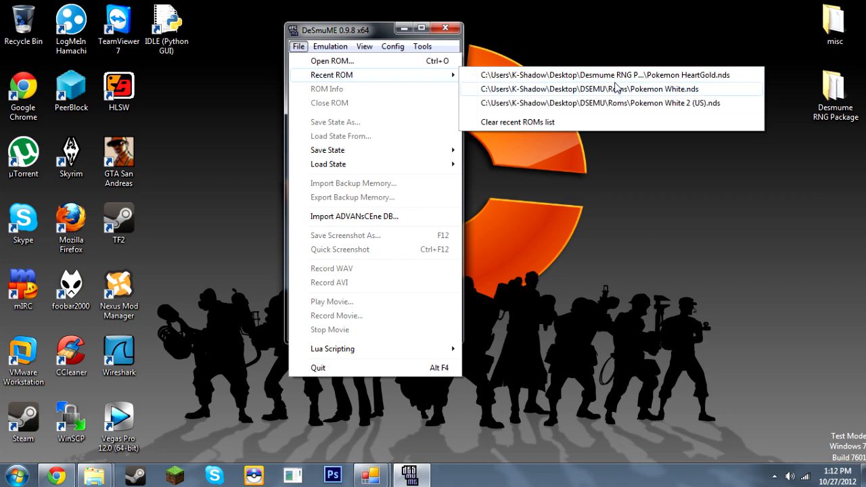
left_click(594, 90)
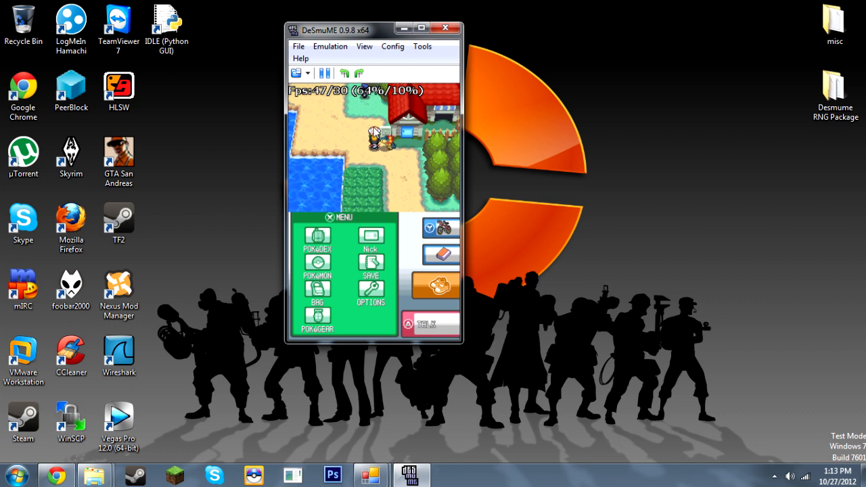
Pause emulation, bring up RNG Reporter's 4th Generation Time Finder and minimize the main window
left_click(325, 73)
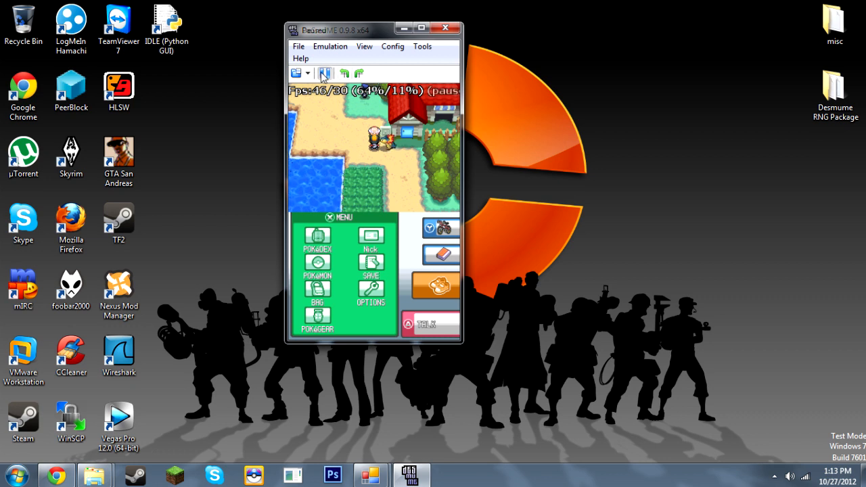
mouse_move(371, 474)
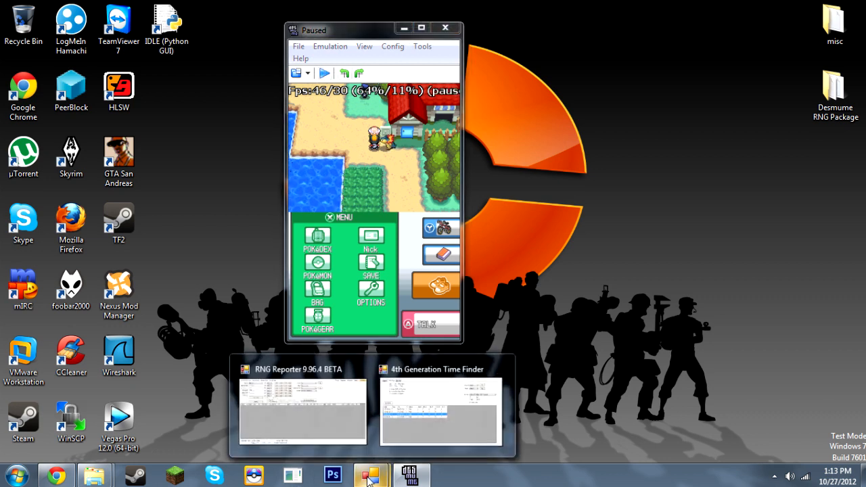
left_click(440, 406)
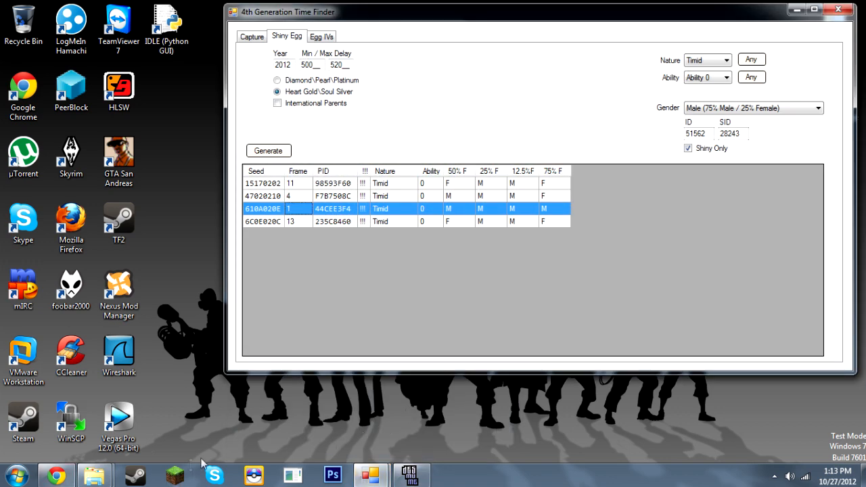
mouse_move(223, 228)
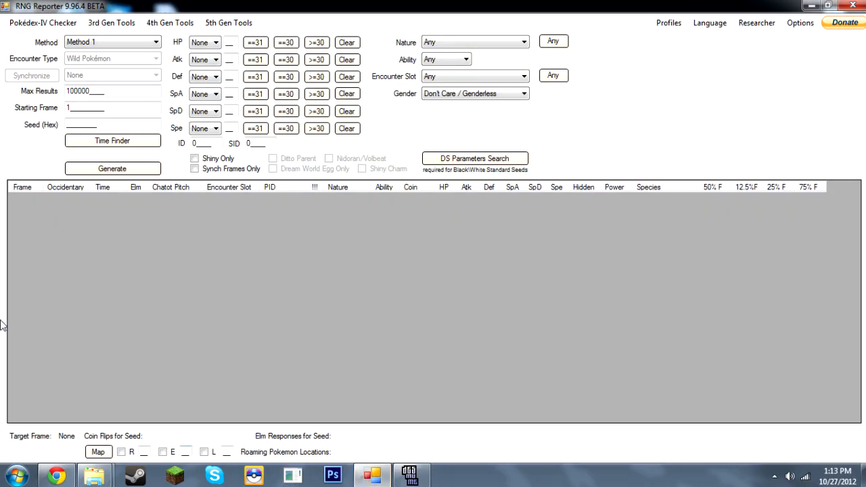
left_click(112, 141)
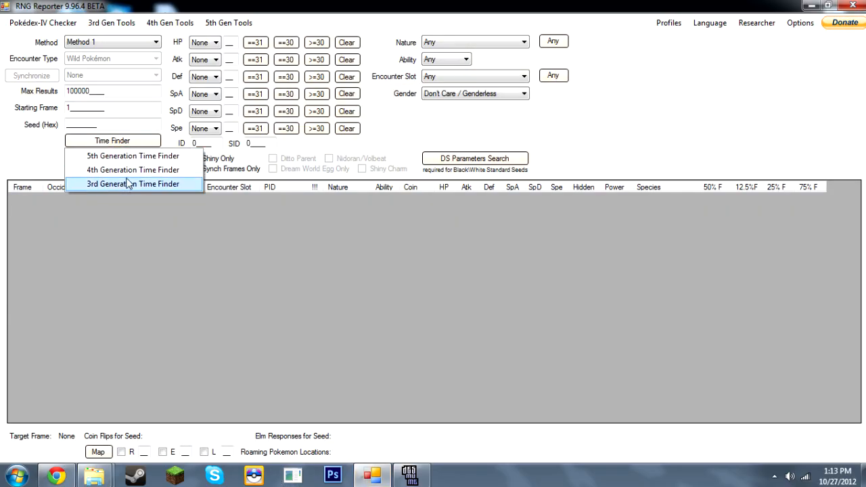
left_click(133, 171)
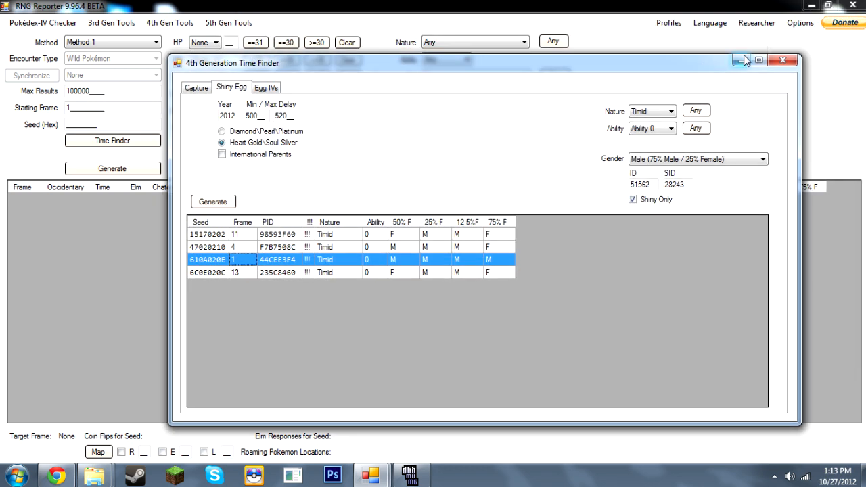
left_click(744, 59)
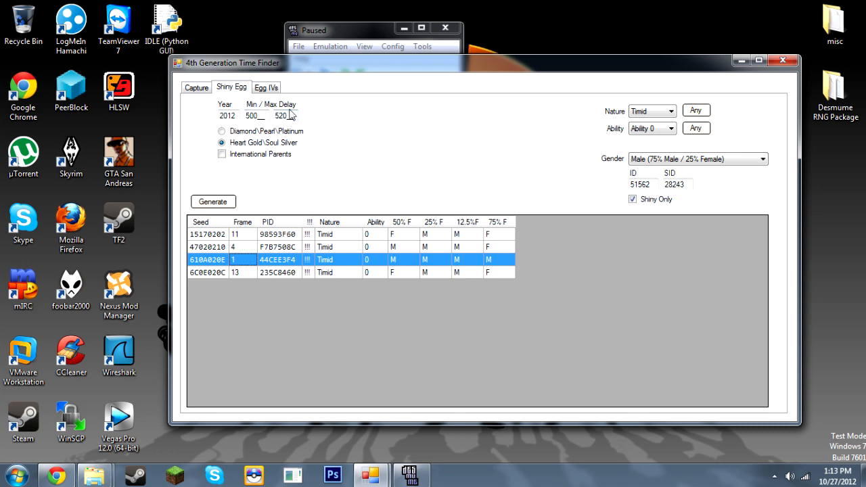
mouse_move(382, 203)
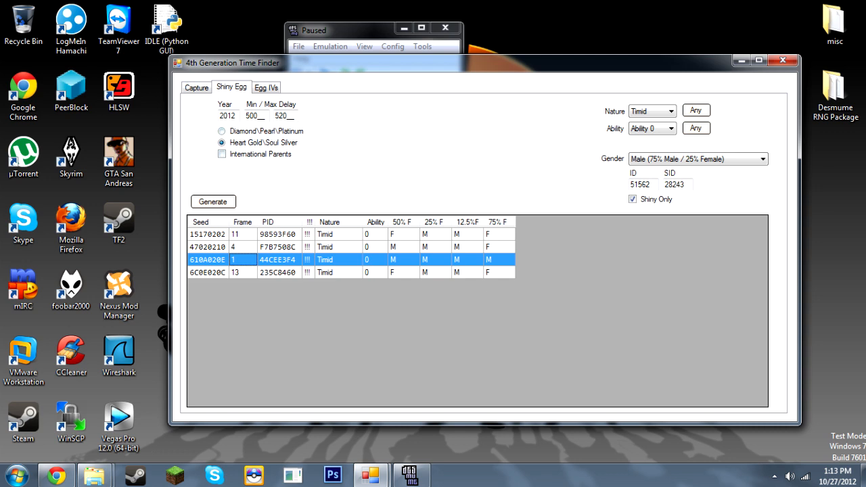
mouse_move(305, 243)
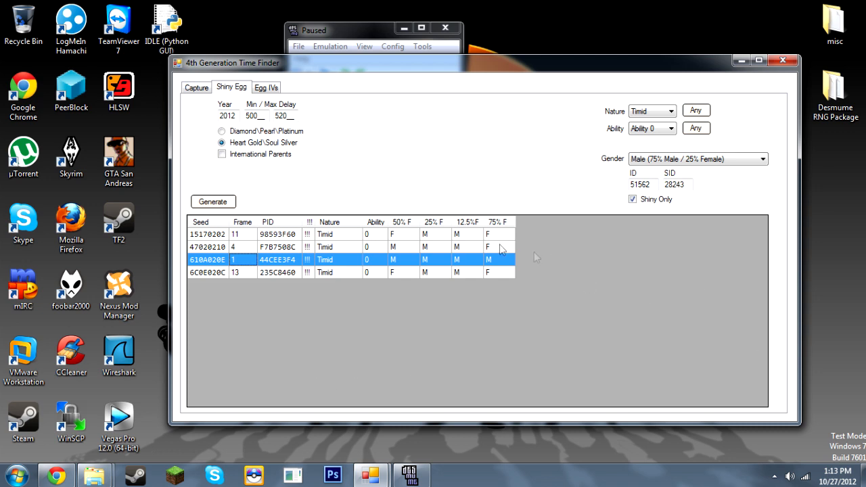
mouse_move(660, 103)
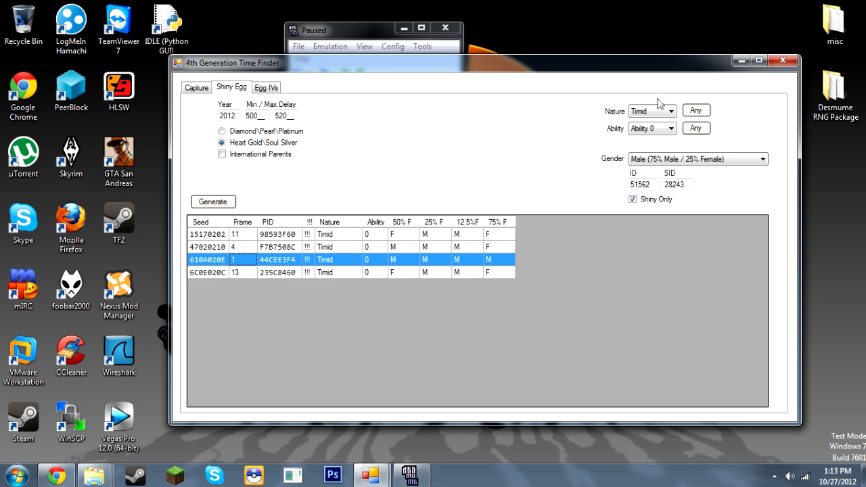
left_click(669, 129)
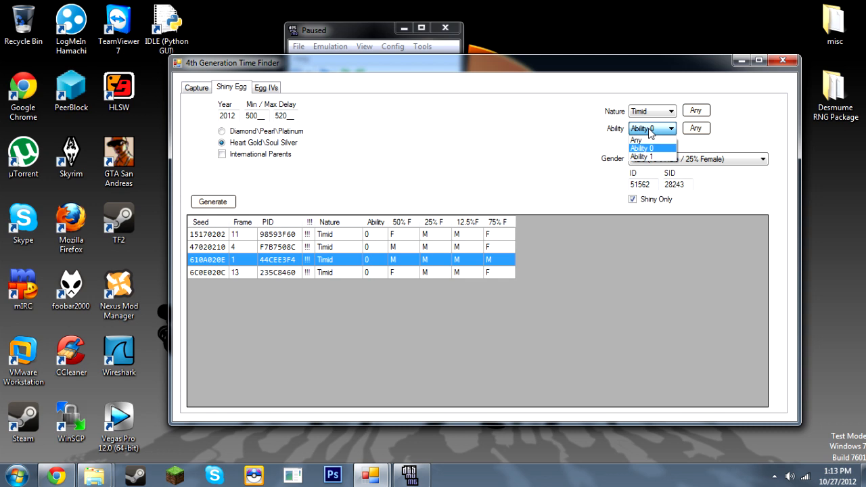
left_click(763, 160)
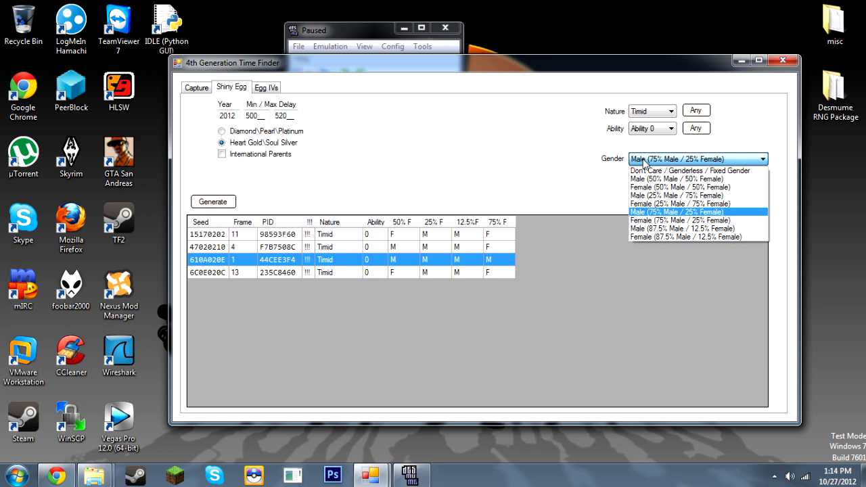
left_click(676, 211)
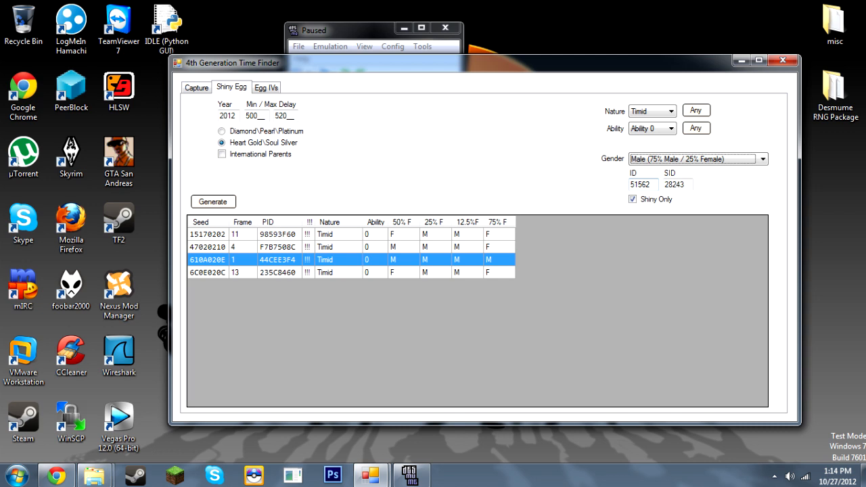
triple_click(641, 184)
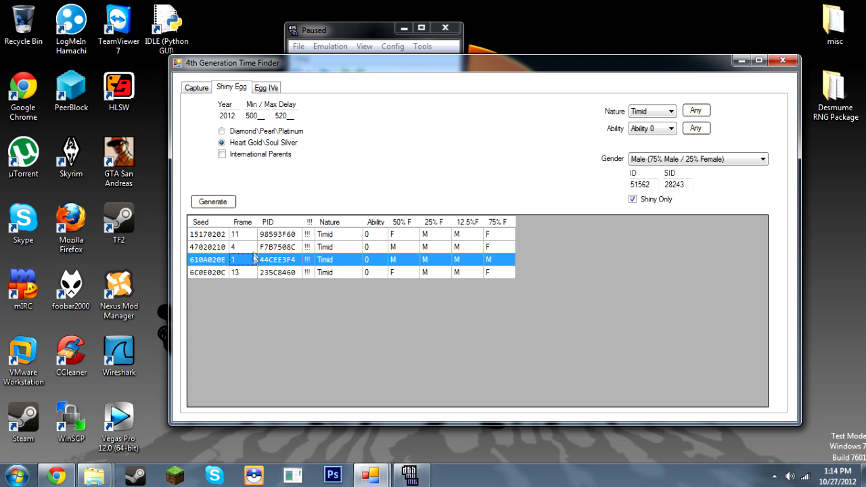
mouse_move(246, 246)
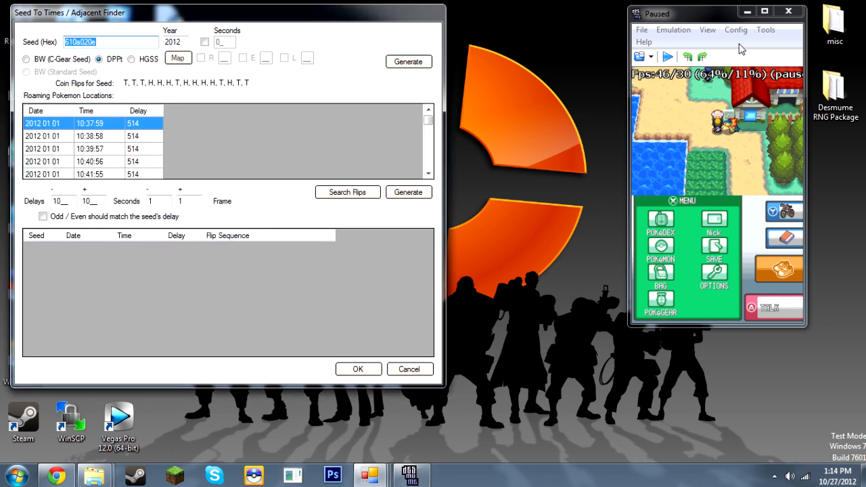
Show the RAM Watch window with watched addresses 021D15AC and 021D15A8 via Tools
left_click(765, 29)
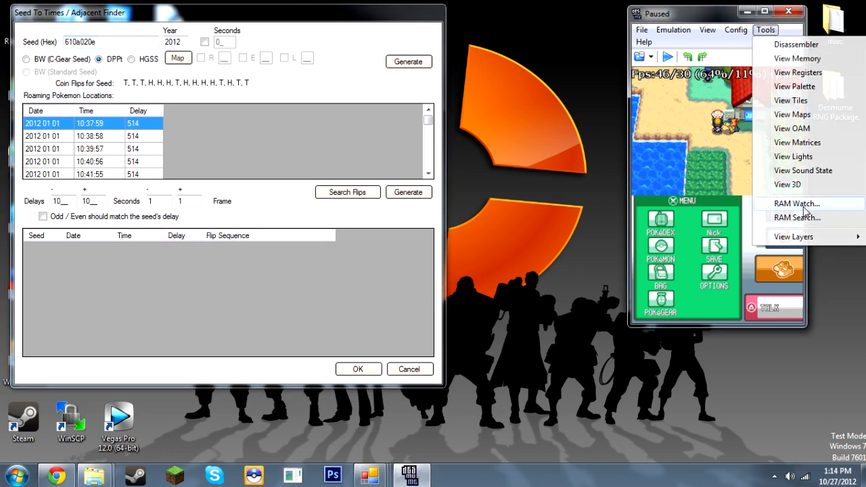
left_click(796, 203)
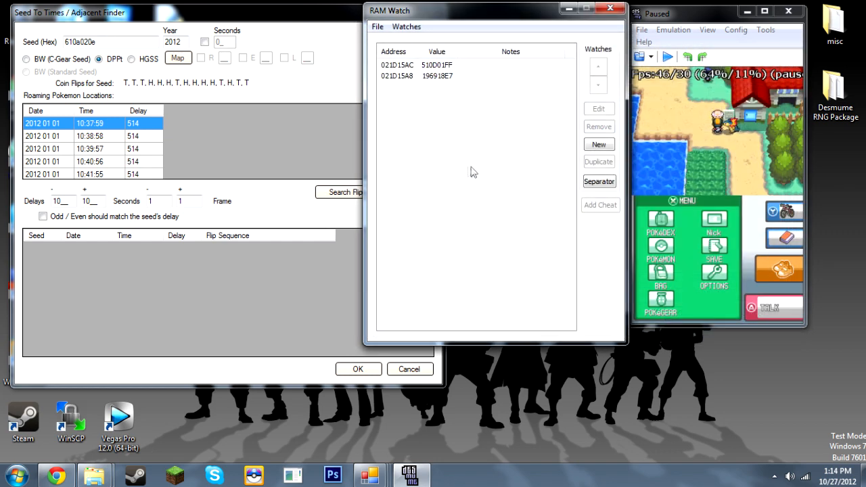
mouse_move(411, 77)
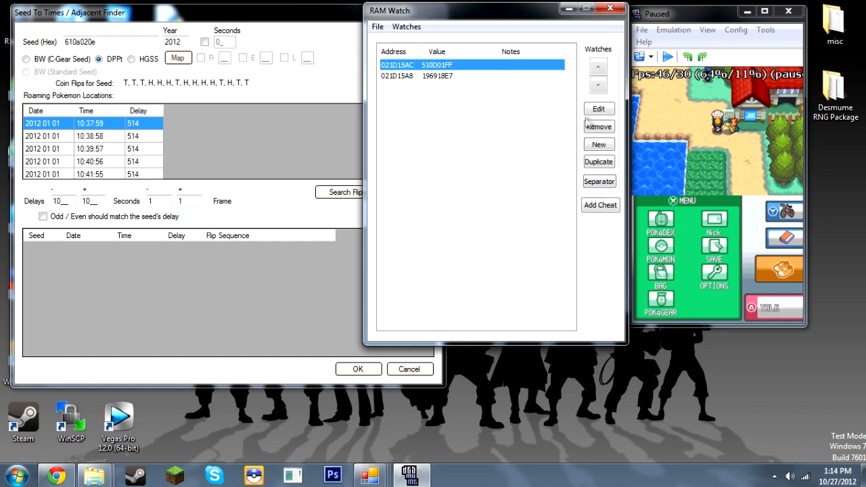
Note 021D15AC as 'Initial Seed' and 021D15A8 as 'Current Seed' in the RAM Watch entries
left_click(598, 108)
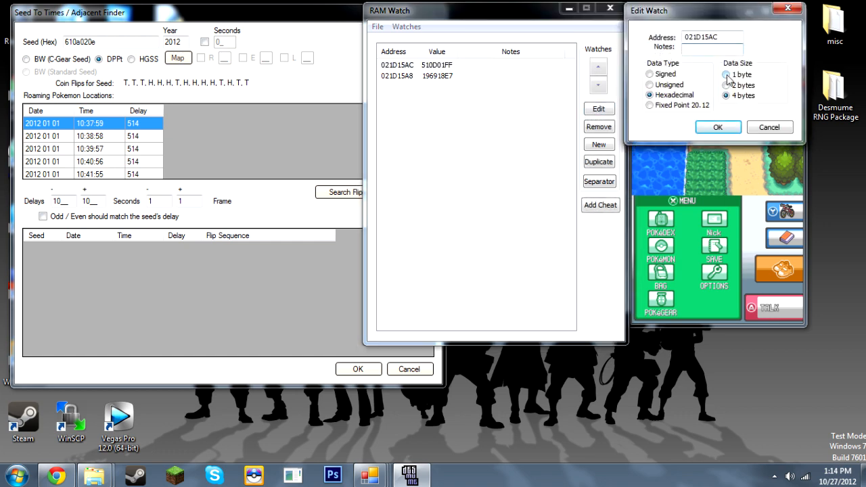
type("Initial S")
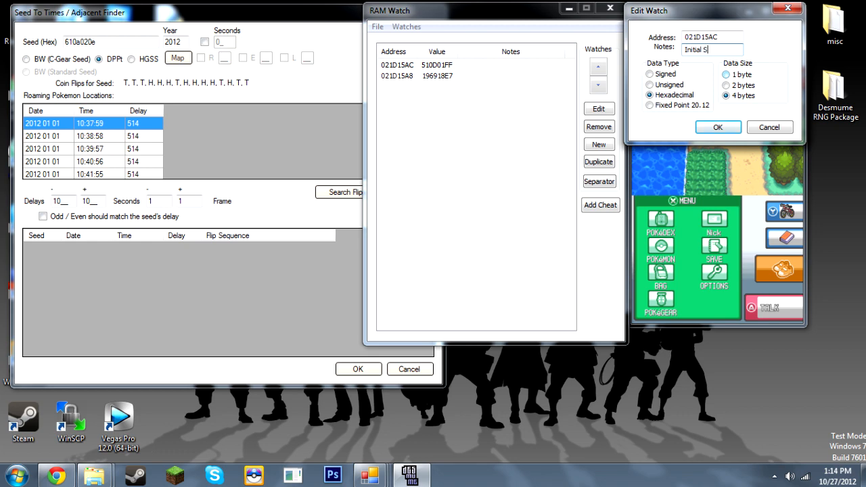
left_click(717, 127)
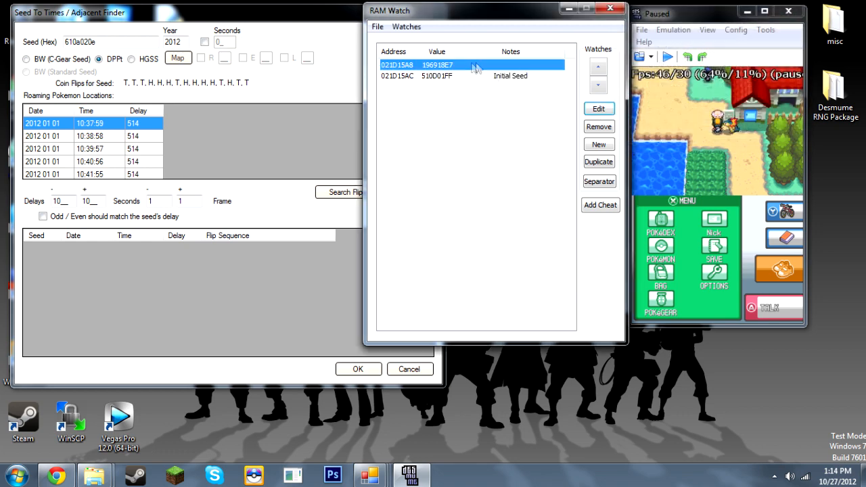
left_click(598, 108)
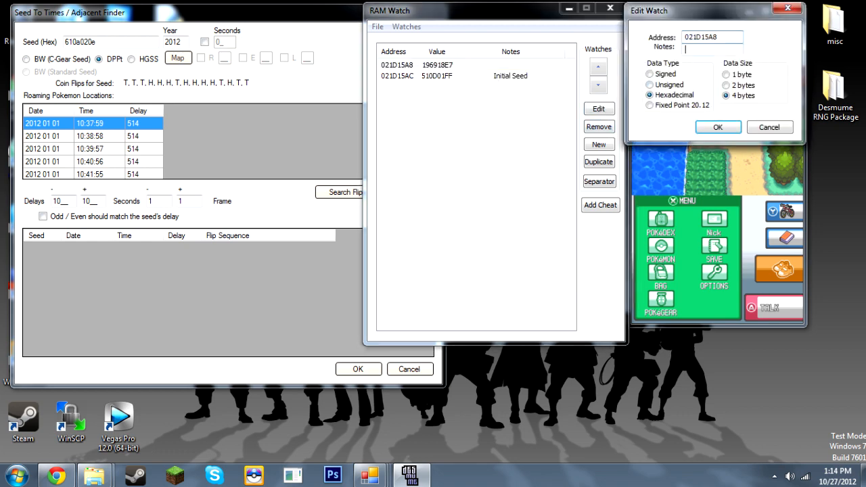
type("Current Se")
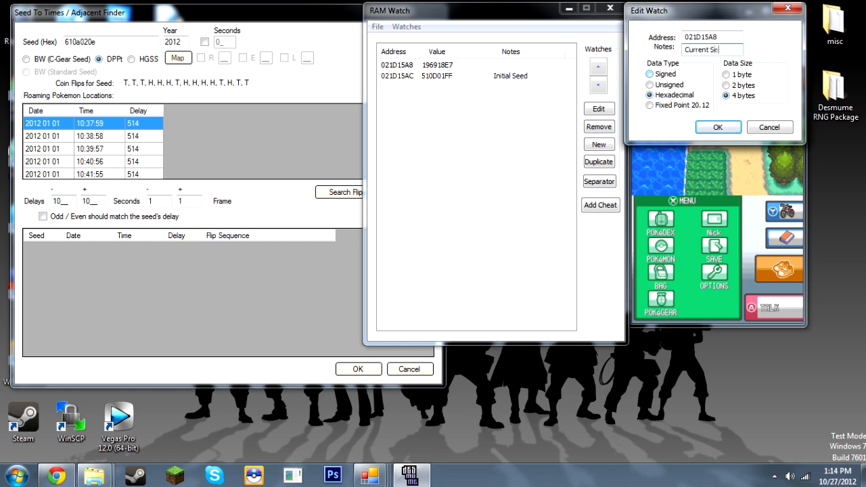
left_click(717, 127)
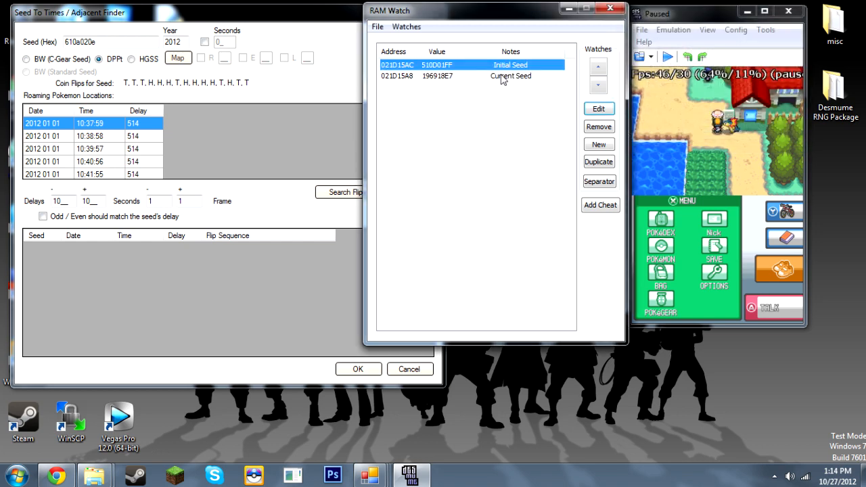
Unpause emulation so Current Seed advances, then pause again via the Emulation menu
left_click(473, 75)
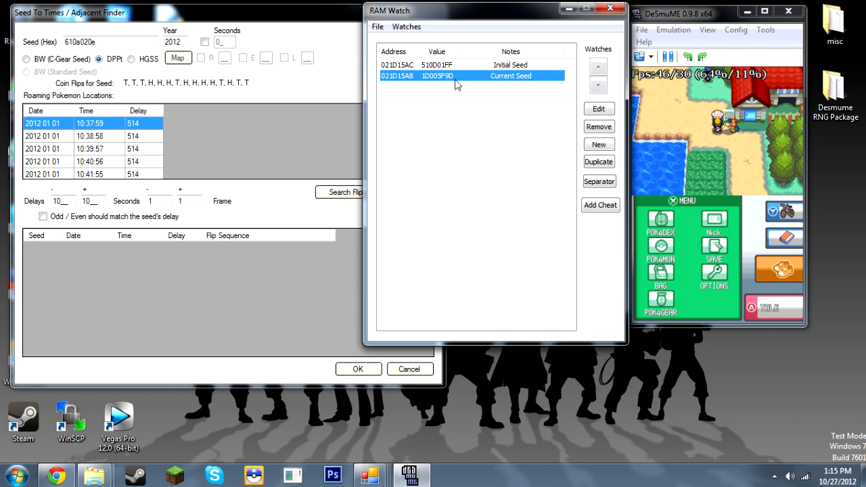
left_click(669, 57)
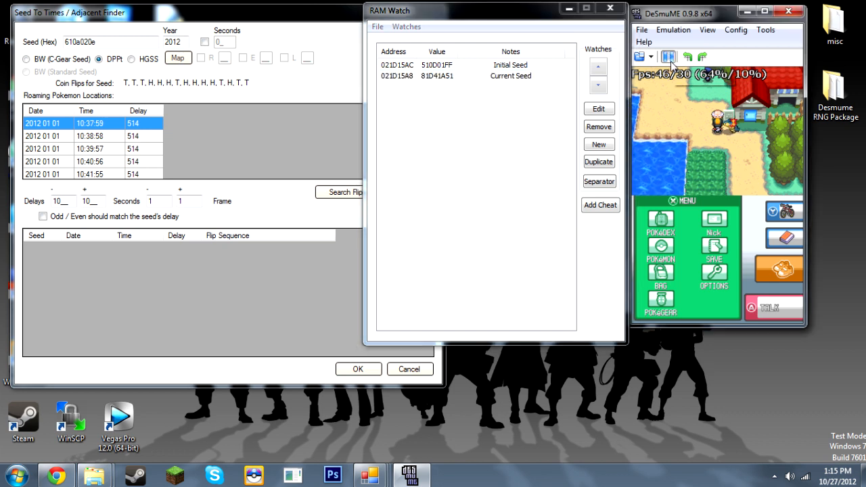
left_click(668, 57)
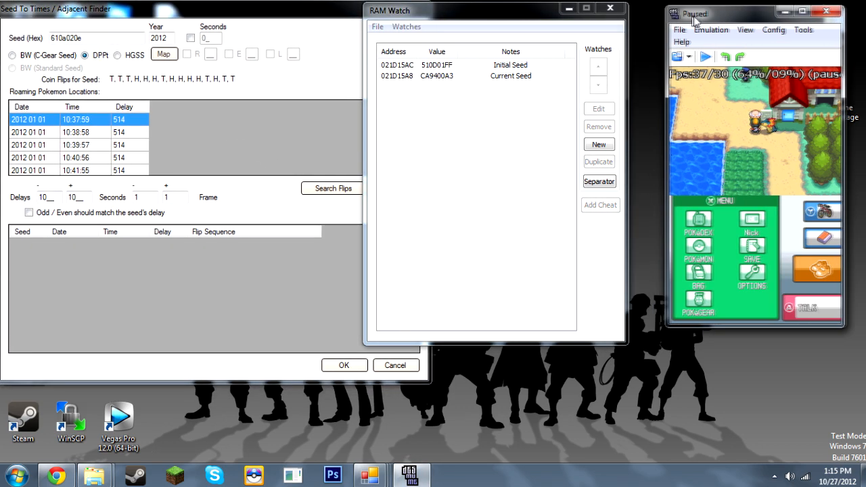
Drag the RAM Watch window right so it sits beside the Seed To Times window
left_click_drag(494, 11, 552, 8)
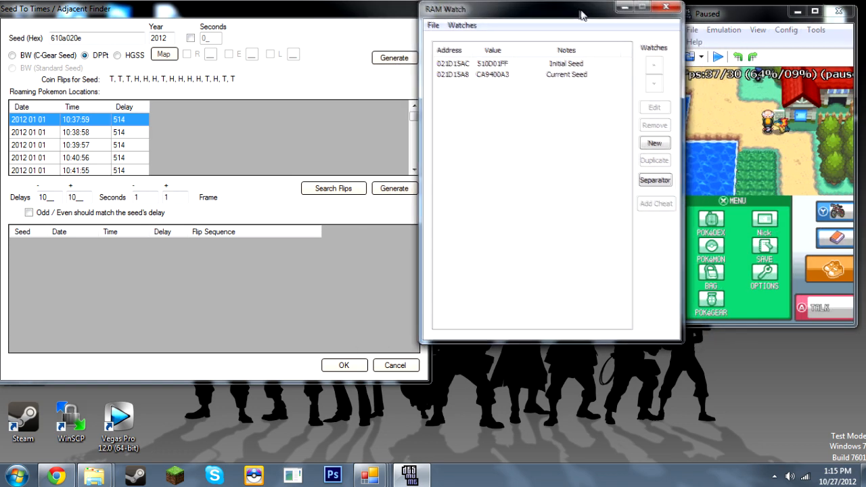
left_click(723, 30)
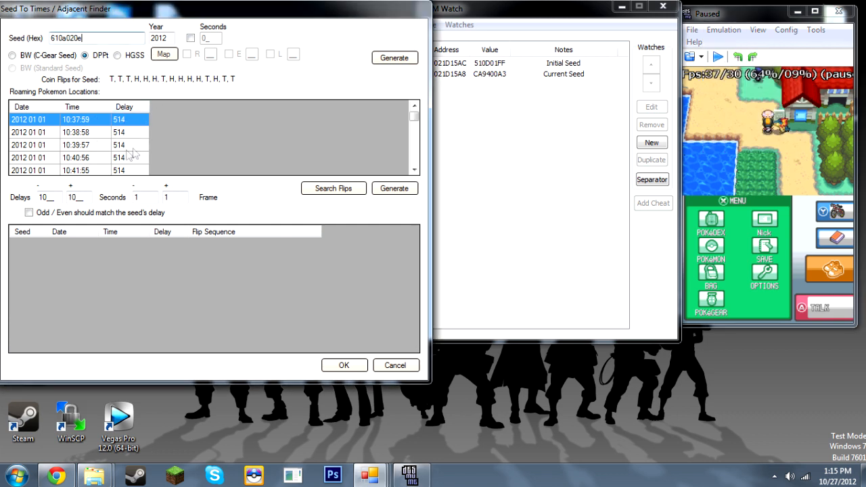
mouse_move(849, 22)
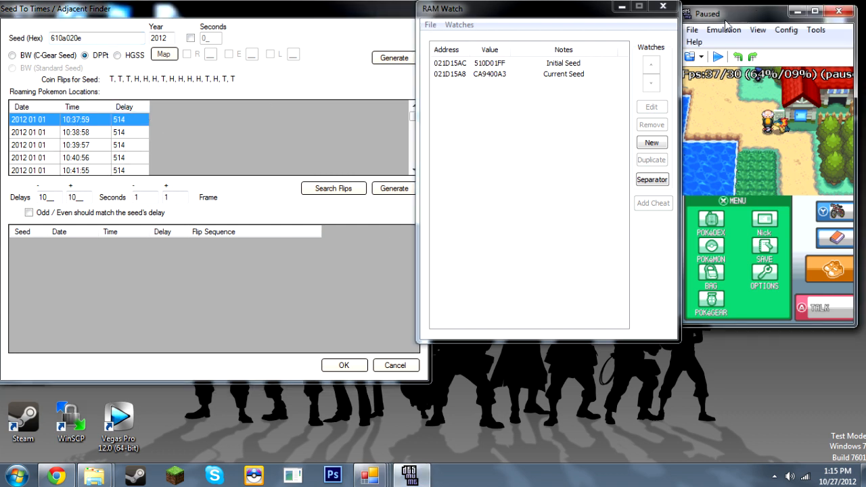
Bring up the Emulation menu to reset the game and reload the slot 1 state
left_click(722, 30)
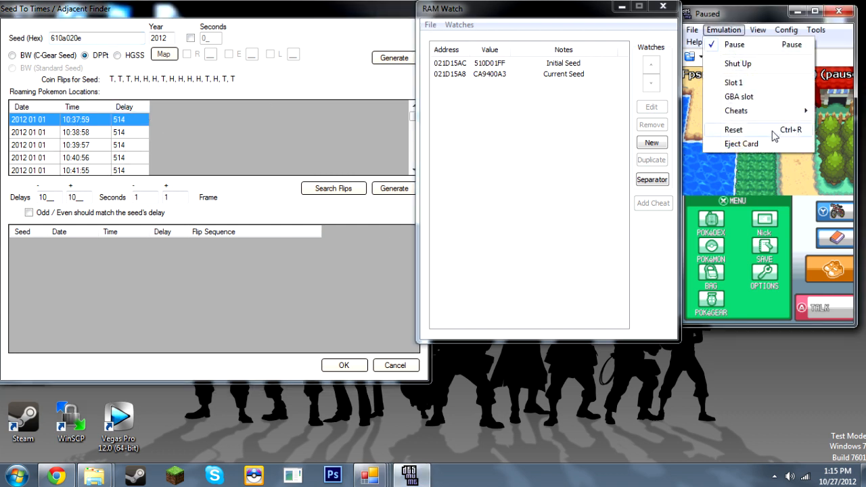
mouse_move(739, 96)
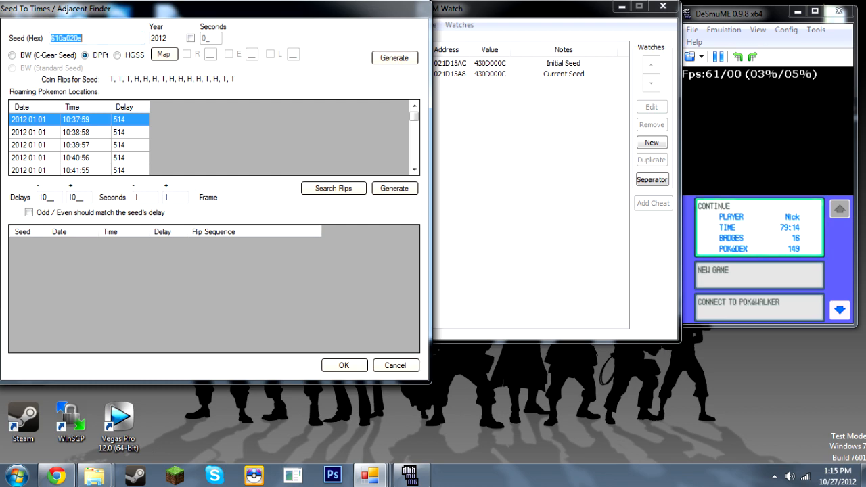
mouse_move(783, 43)
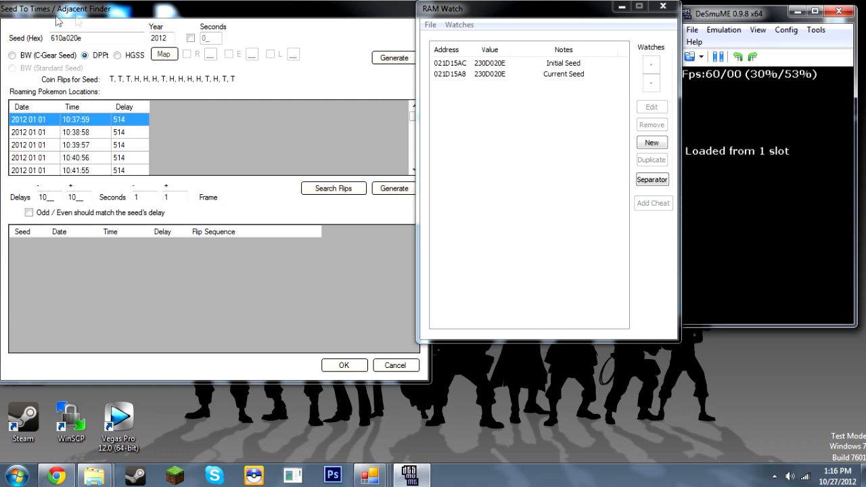
Replace the Seed (Hex) with 230d020e, generate its roaming times, and show the taskbar clock
triple_click(97, 38)
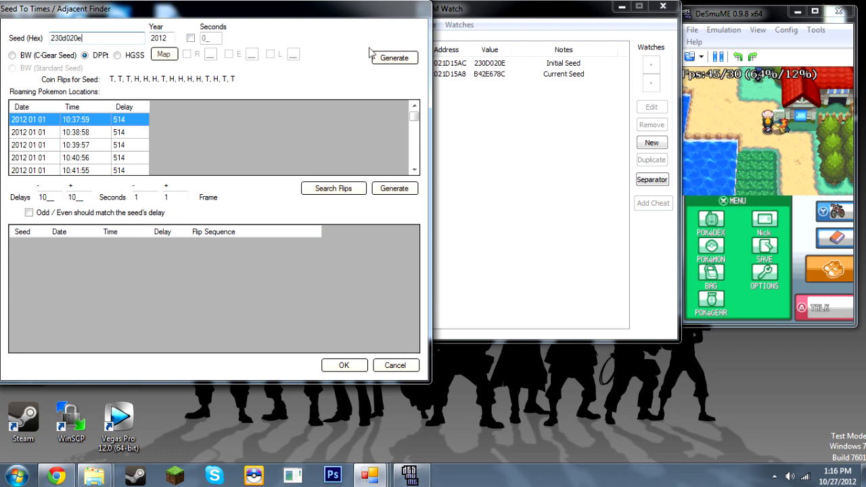
left_click(394, 57)
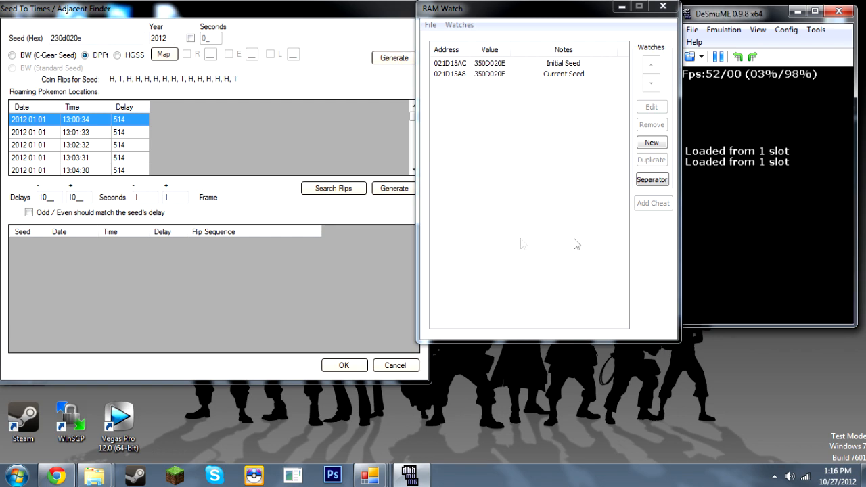
left_click(830, 477)
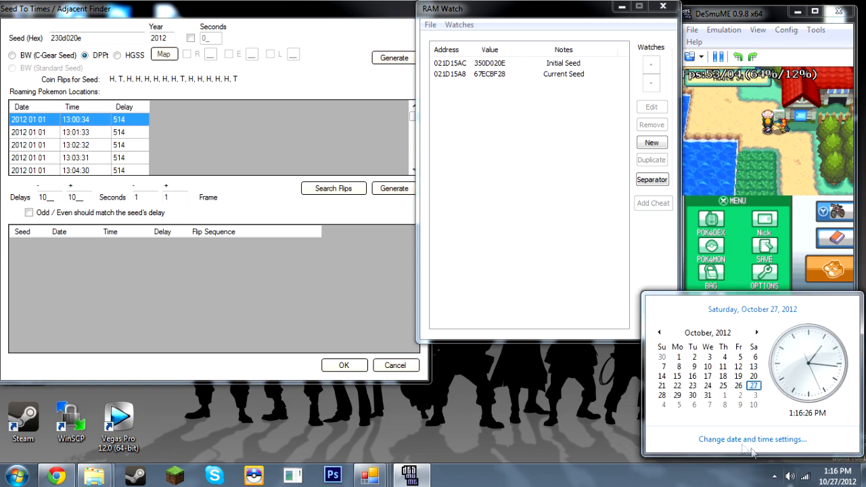
Set the Windows date to January 1, 2012 with the clock near 10:38 PM
left_click(753, 439)
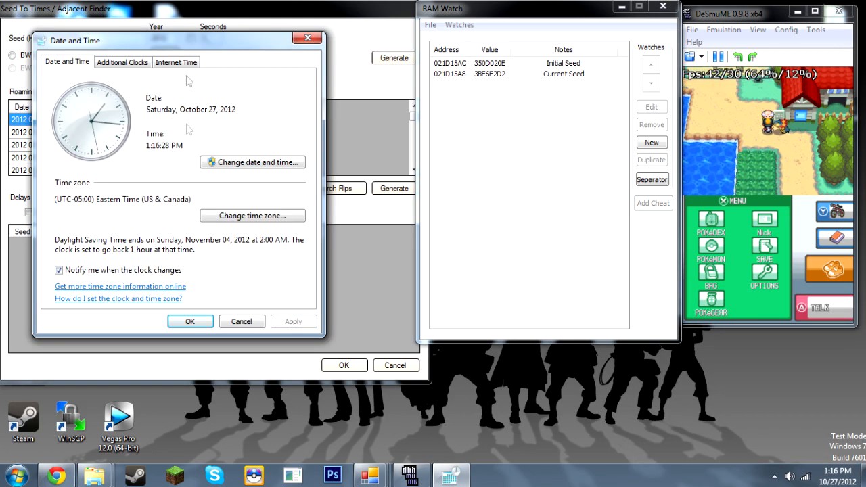
left_click(252, 162)
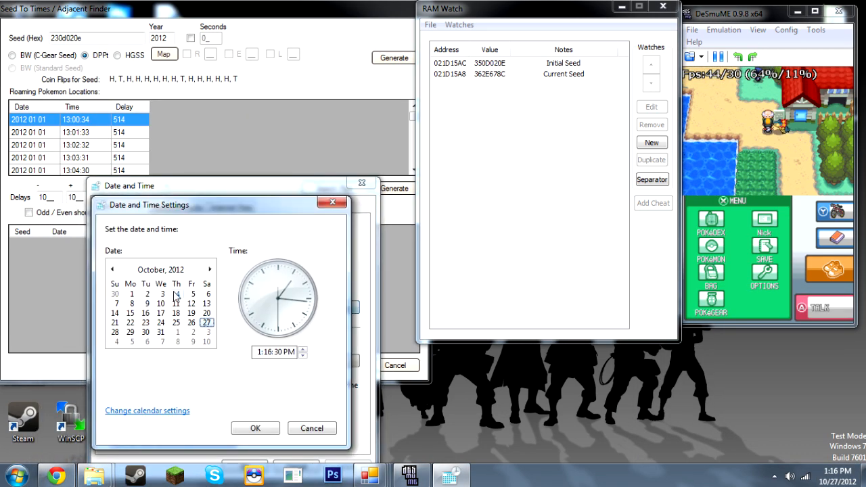
left_click(111, 270)
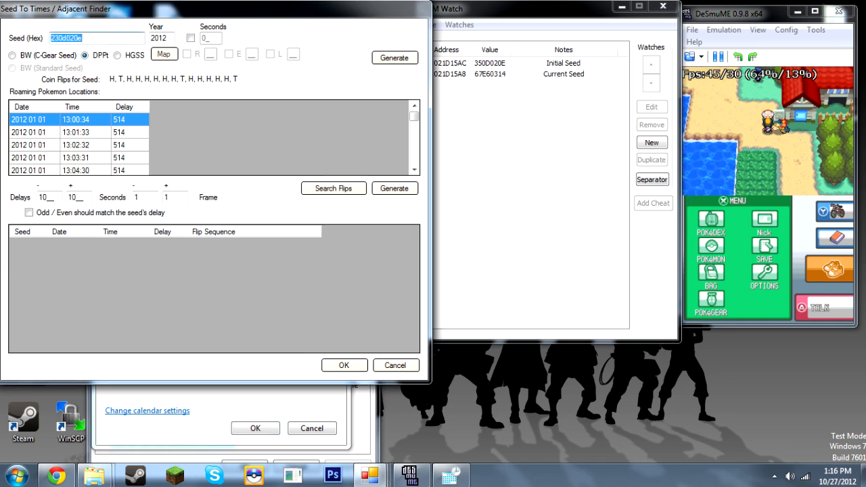
left_click(395, 56)
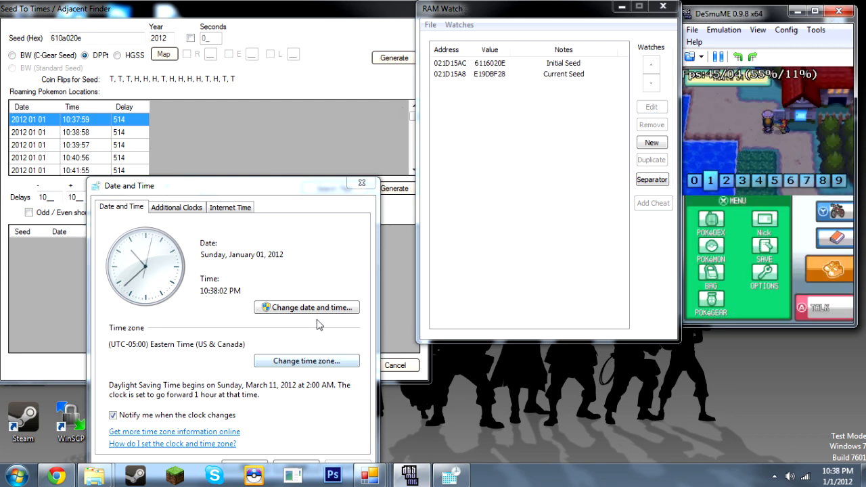
Change the Windows time to 10:37:56 and switch PM to AM, confirming each edit
left_click(306, 307)
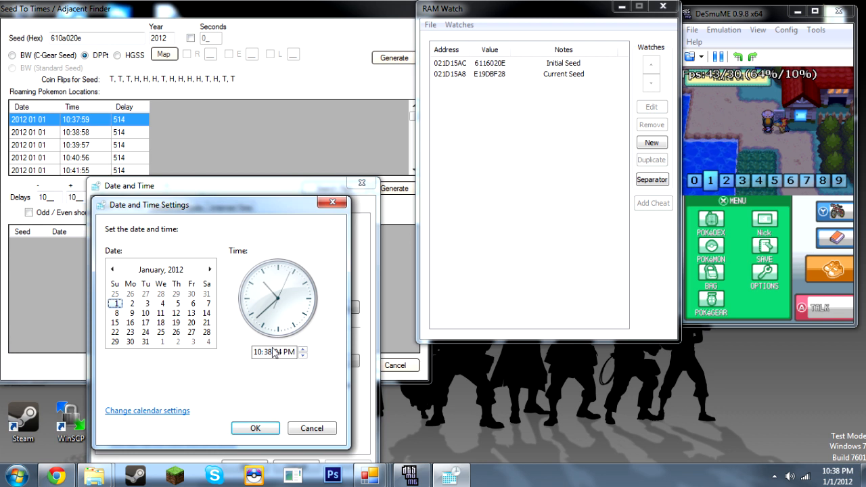
left_click(303, 354)
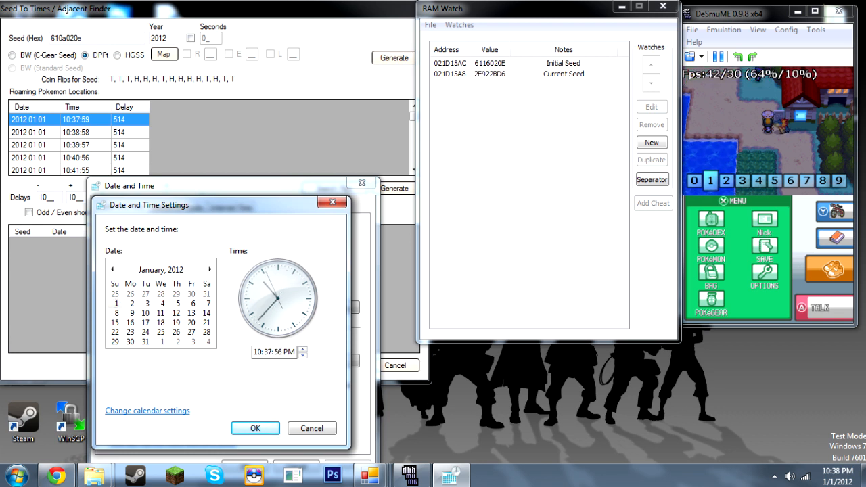
left_click(255, 427)
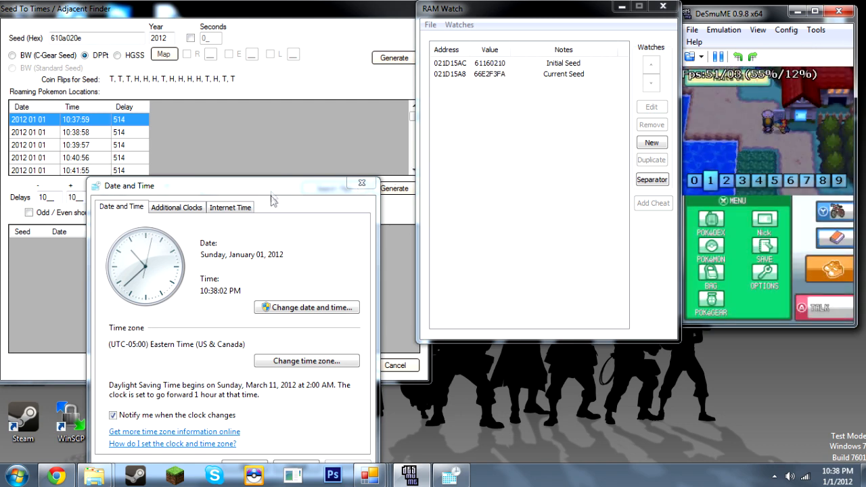
left_click(305, 307)
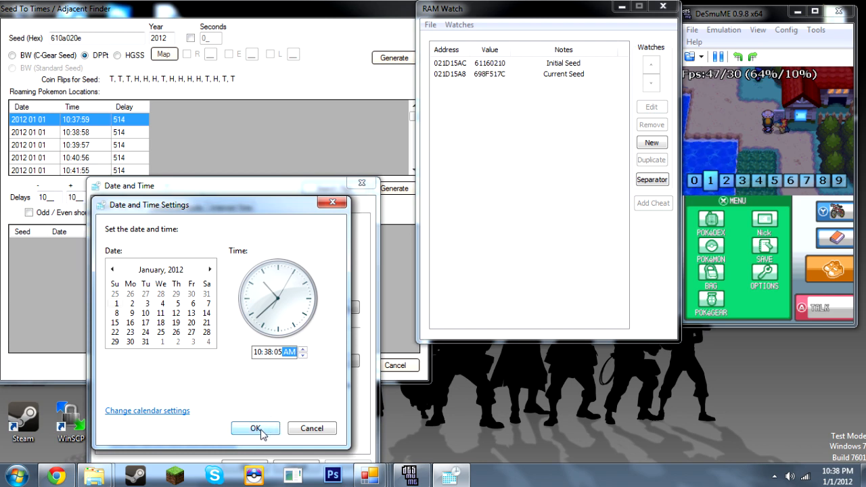
left_click(254, 427)
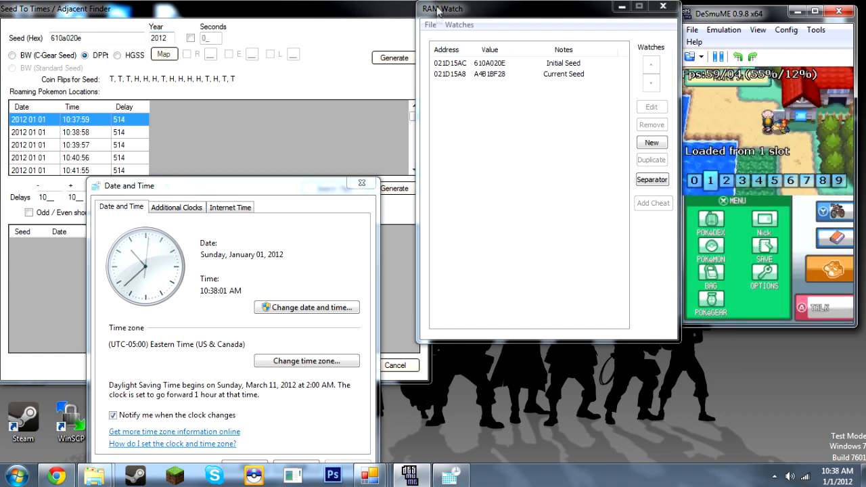
Pause the emulated game with Initial Seed holding at 610A020E
left_click(487, 63)
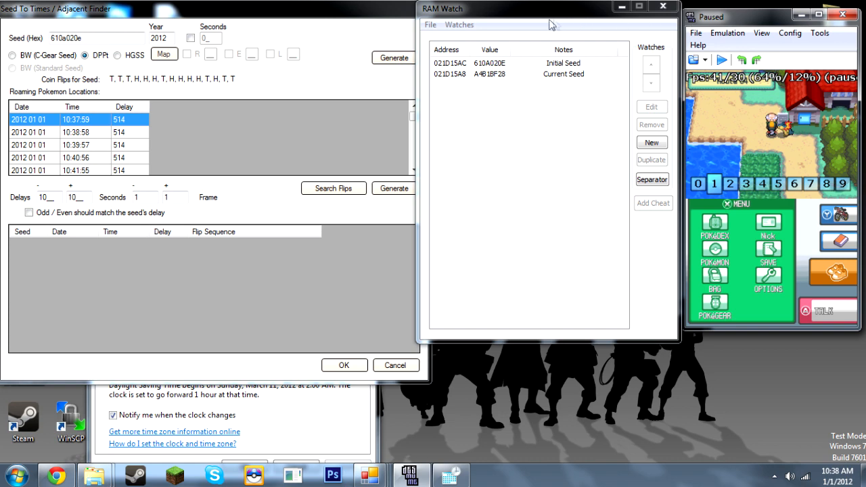
mouse_move(249, 450)
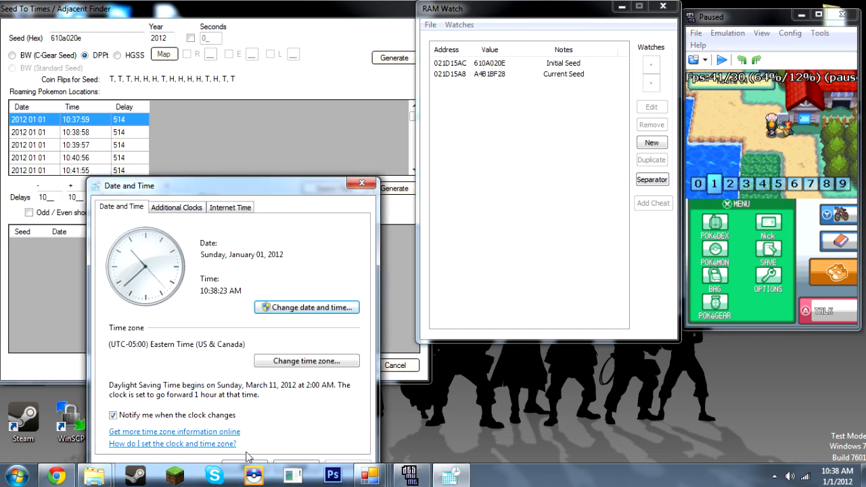
mouse_move(264, 186)
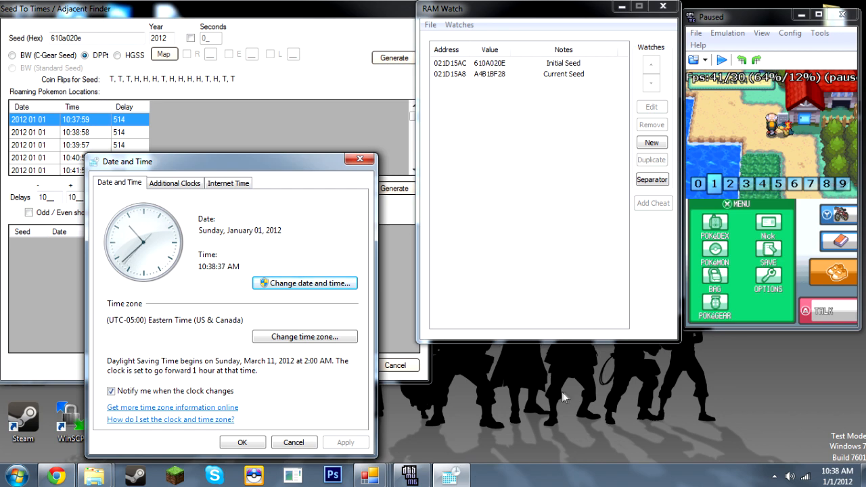
mouse_move(600, 381)
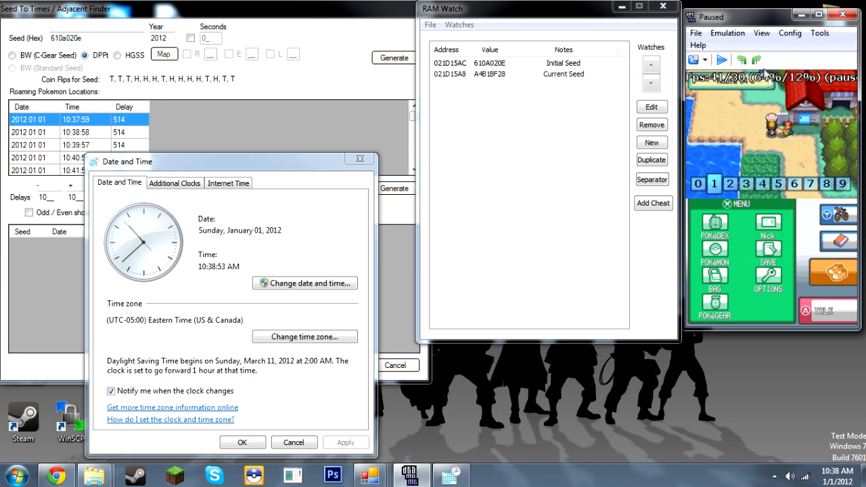
Reset the emulated game and regenerate the Seed To Times list for the edited seed
left_click(728, 33)
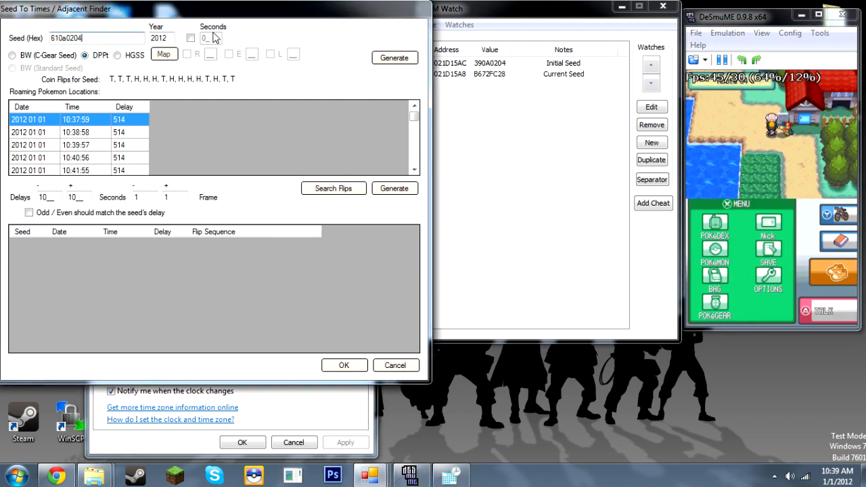
left_click(395, 57)
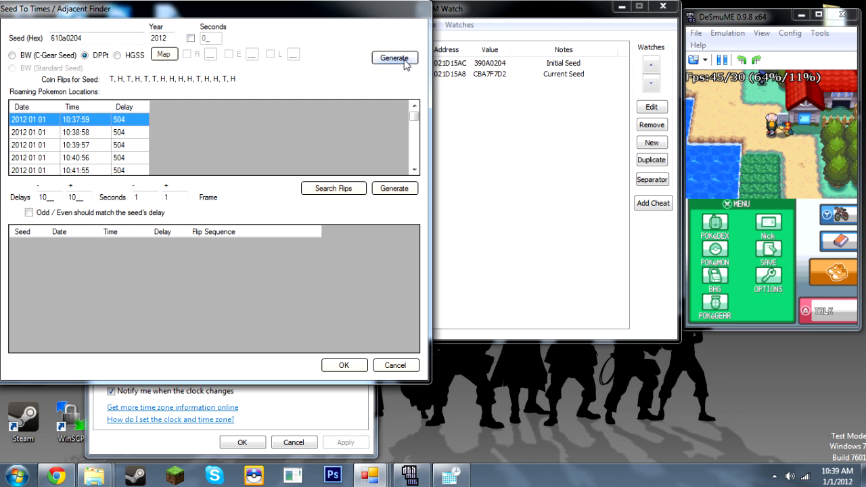
left_click(498, 64)
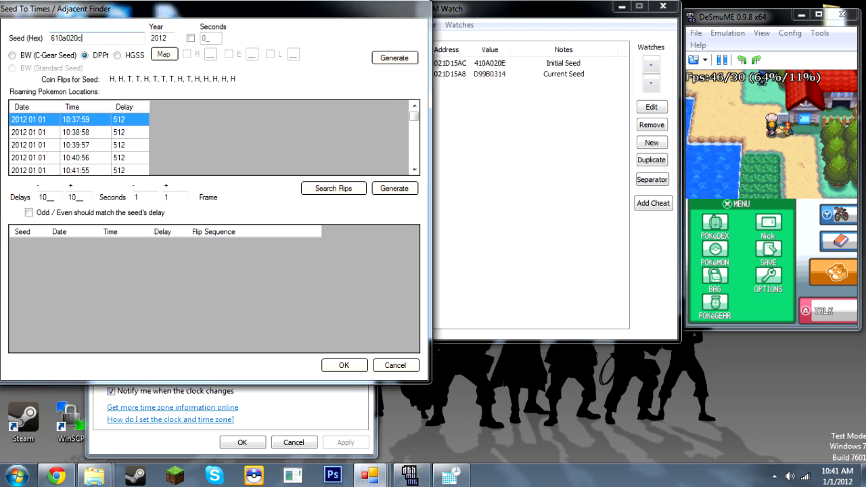
Set the Windows clock back to 10:37:56 AM on January 1, 2012
left_click(395, 57)
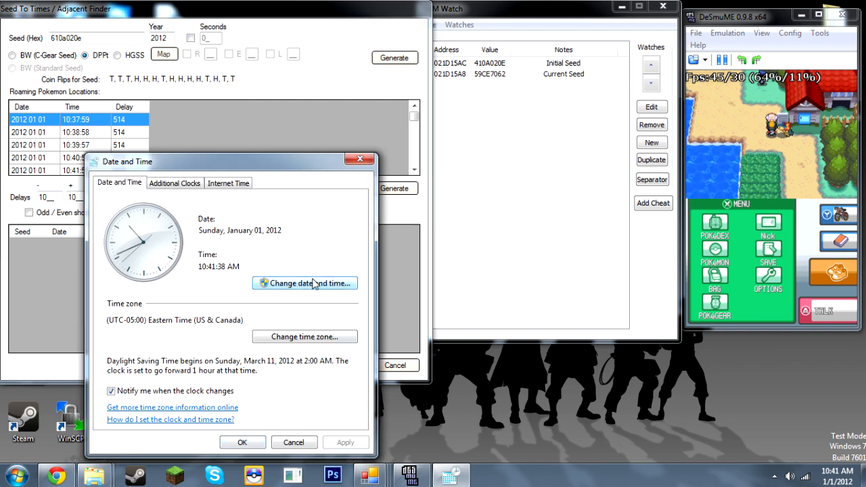
left_click(304, 283)
type("10:37:56 AM")
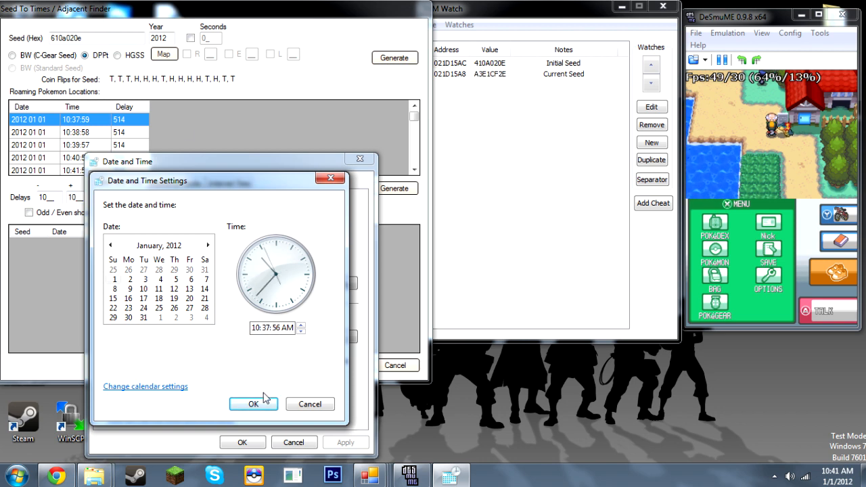
left_click(253, 404)
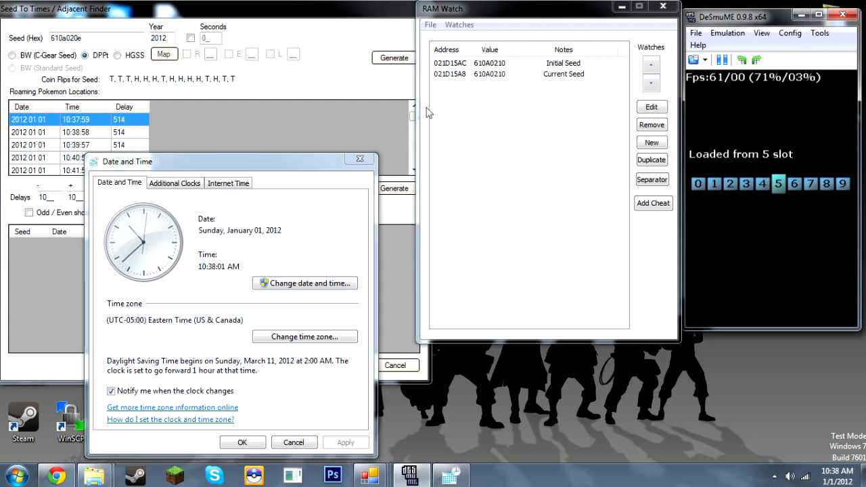
Adjust the seconds and set the clock to 10:37:56 AM a second time
left_click(303, 283)
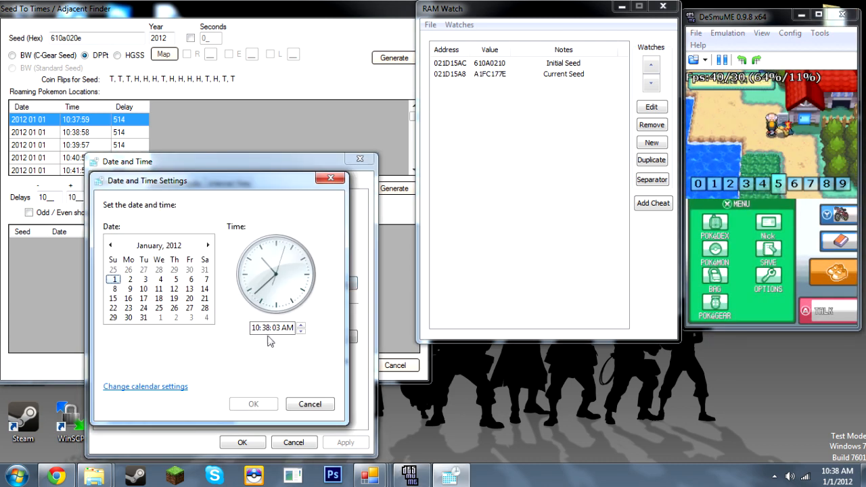
left_click(300, 332)
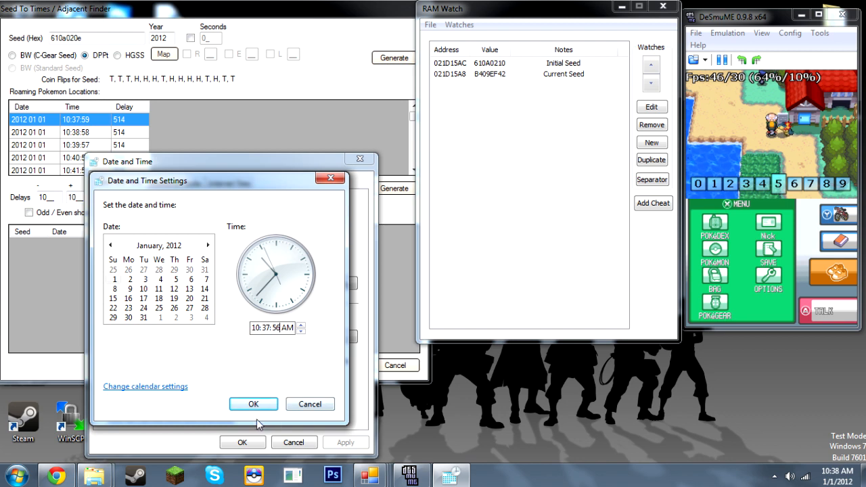
left_click(253, 403)
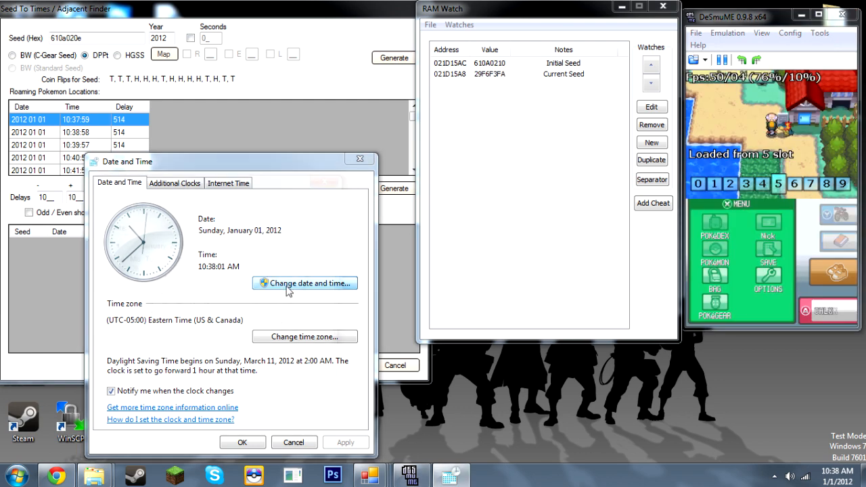
Boot the game so RAM Watch's Initial Seed reads 610A020E, matching the target
left_click(304, 283)
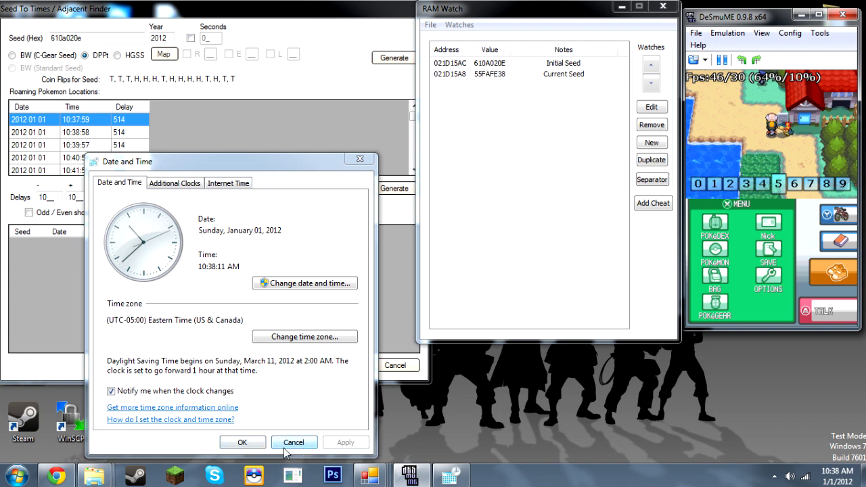
Cancel the Date and Time dialog and drag Seed To Times to the top left
left_click(295, 441)
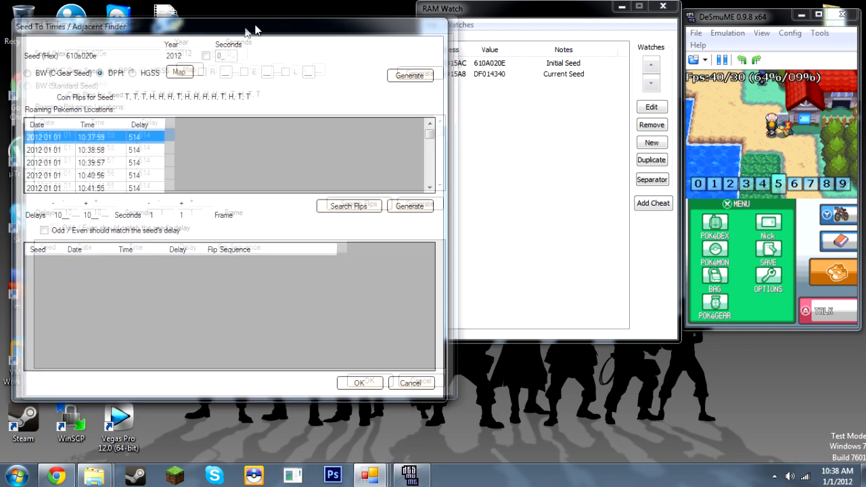
left_click_drag(256, 25, 224, 16)
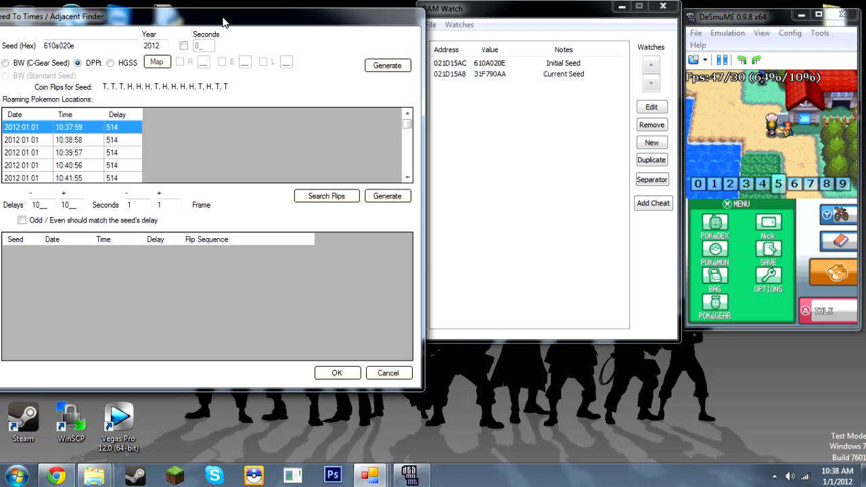